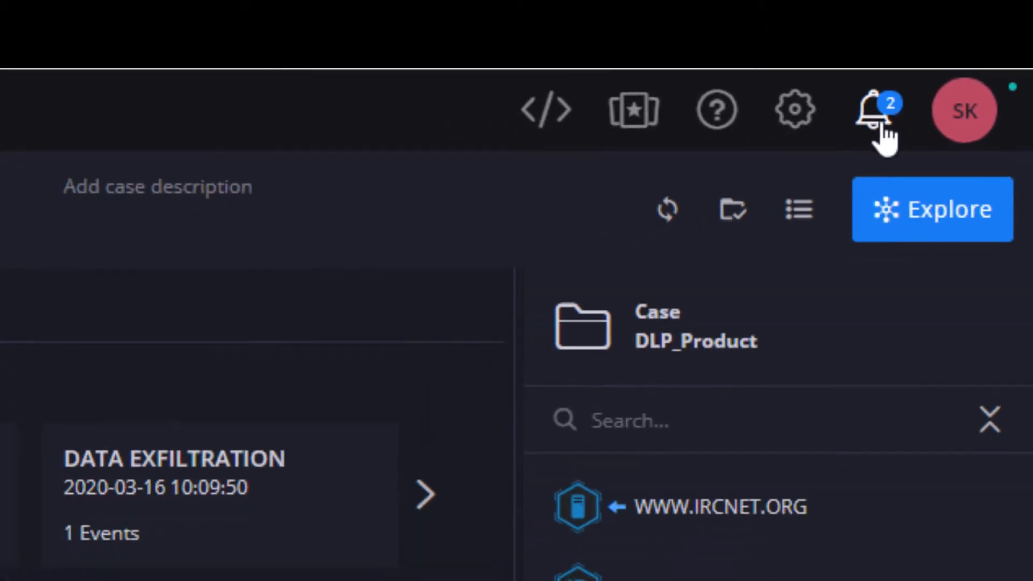
Open the bell's Notifications panel listing user mentions, case assignments and system alerts.
{"action": "left_click", "coordinate": [868, 110]}
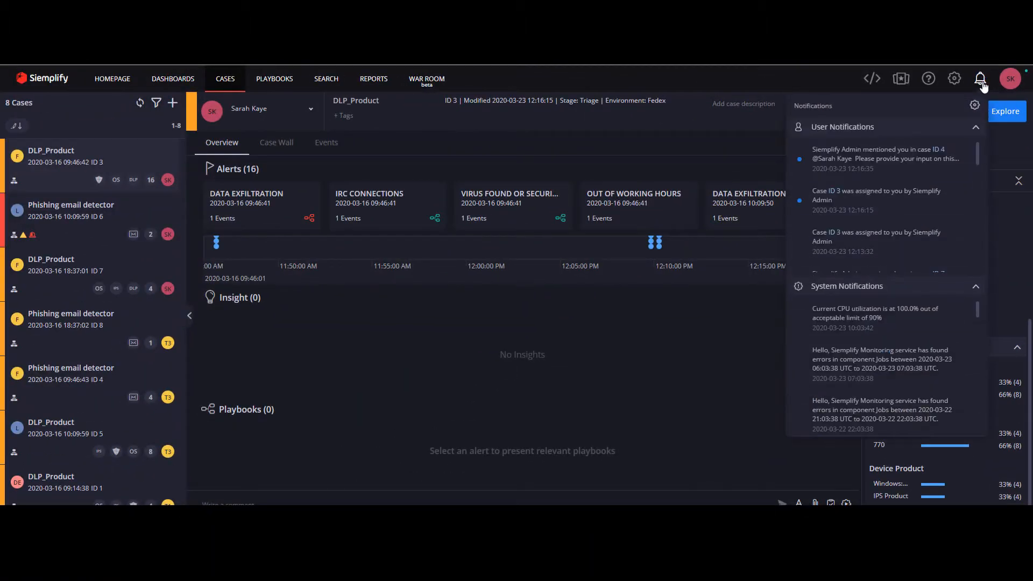
{"action": "mouse_move", "coordinate": [813, 167]}
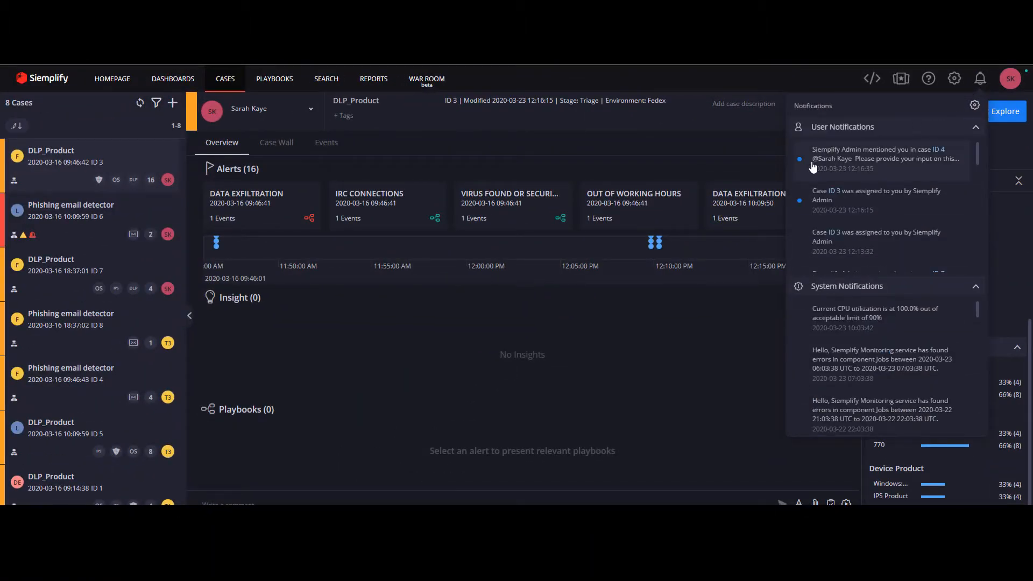
{"action": "mouse_move", "coordinate": [822, 160]}
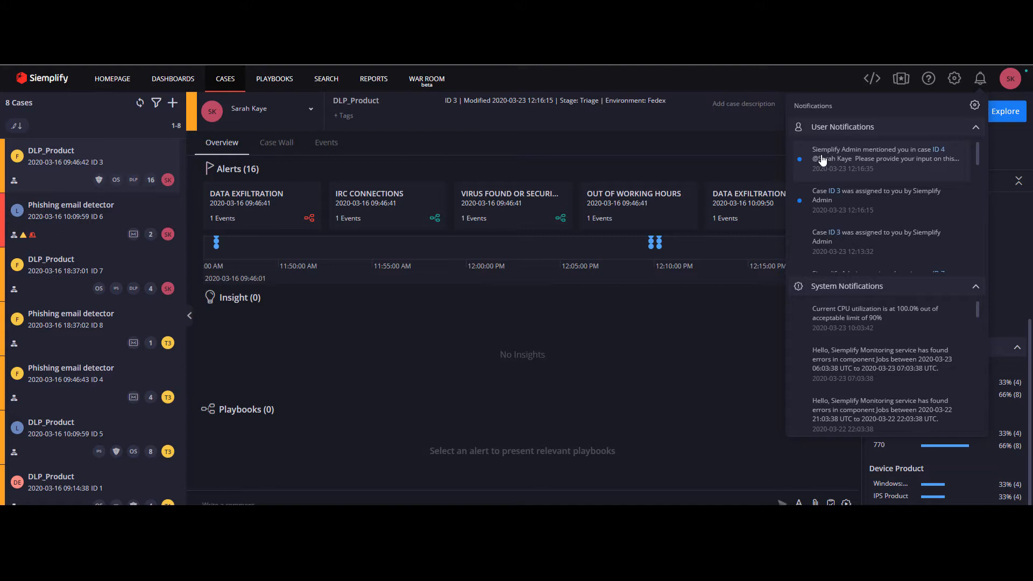
{"action": "mouse_move", "coordinate": [847, 160]}
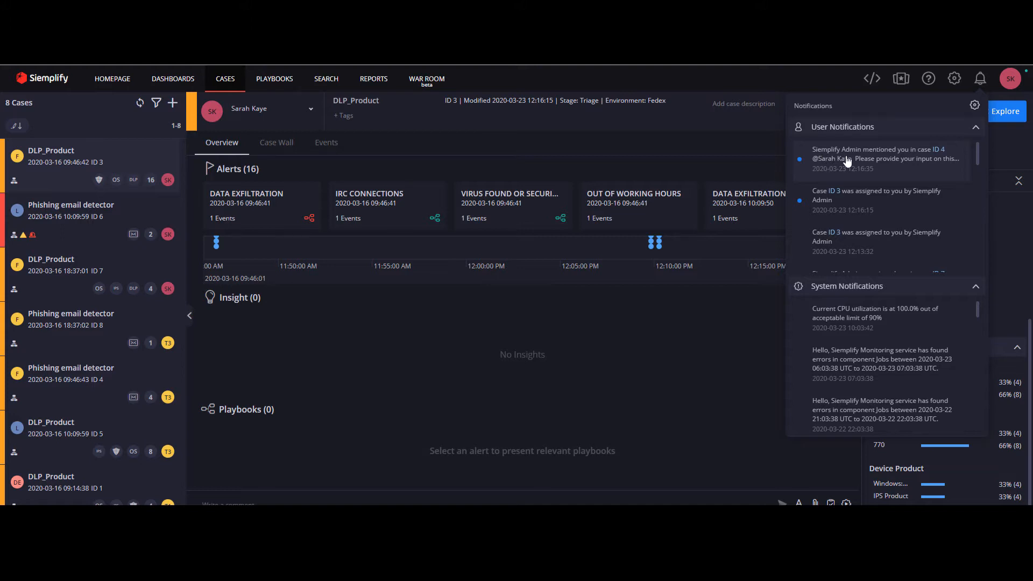
{"action": "mouse_move", "coordinate": [859, 193]}
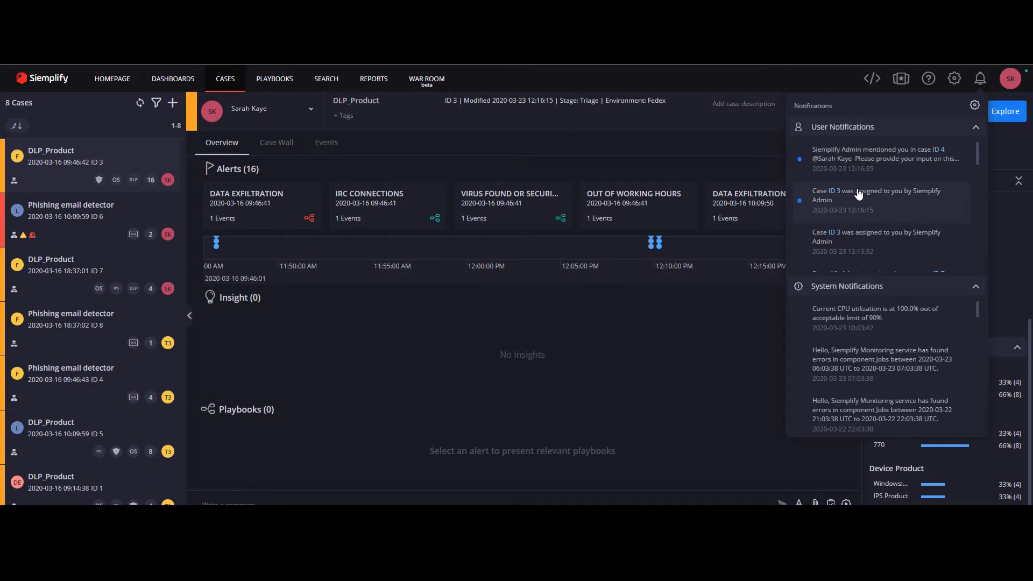
{"action": "mouse_move", "coordinate": [885, 174]}
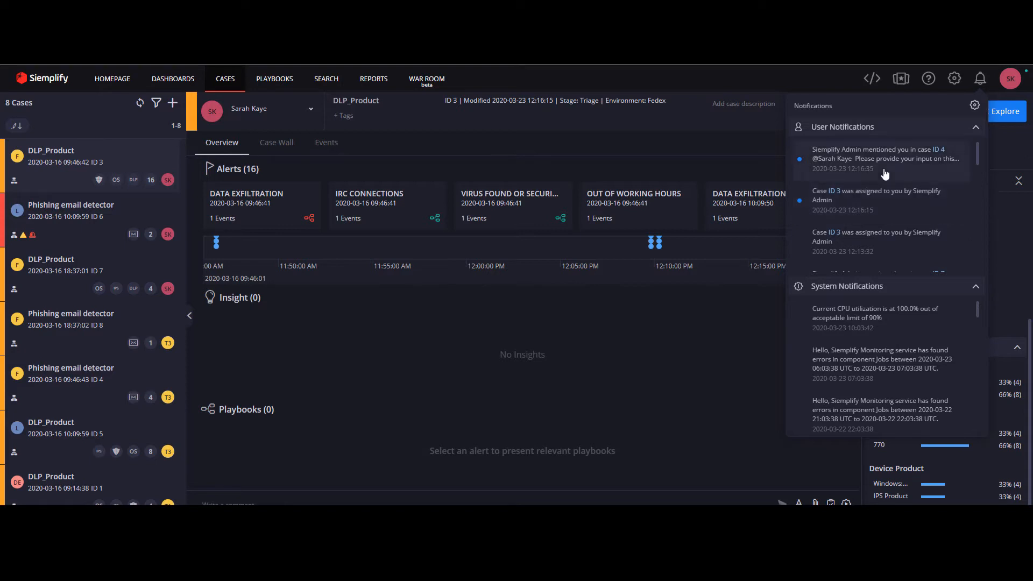
{"action": "mouse_move", "coordinate": [937, 154]}
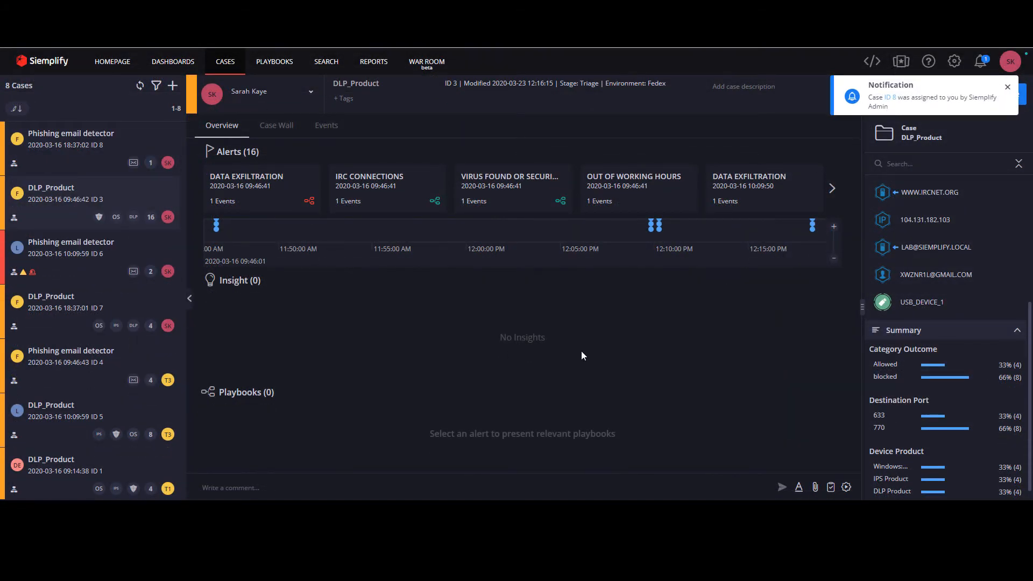
{"action": "mouse_move", "coordinate": [922, 94]}
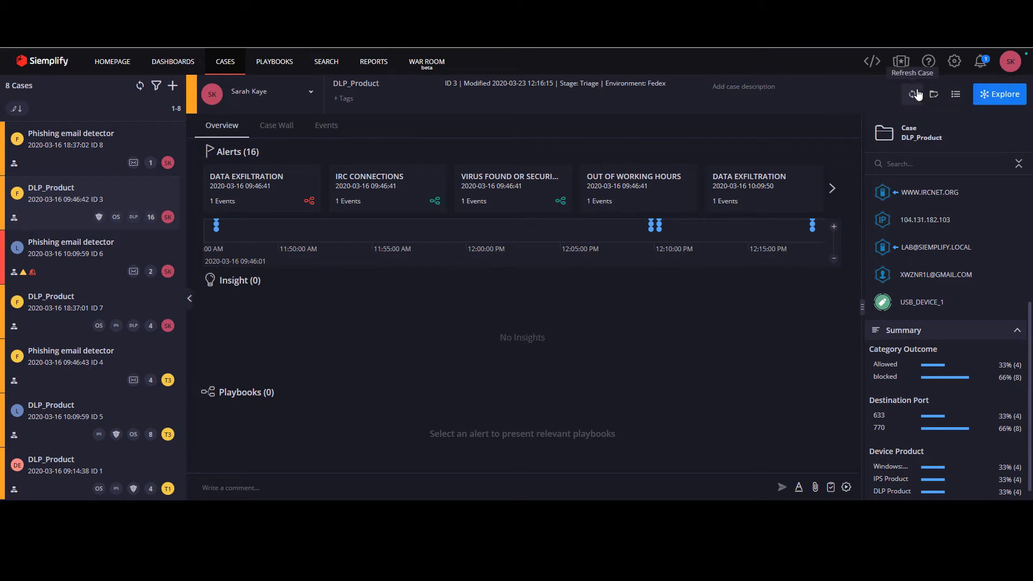
{"action": "mouse_move", "coordinate": [802, 119]}
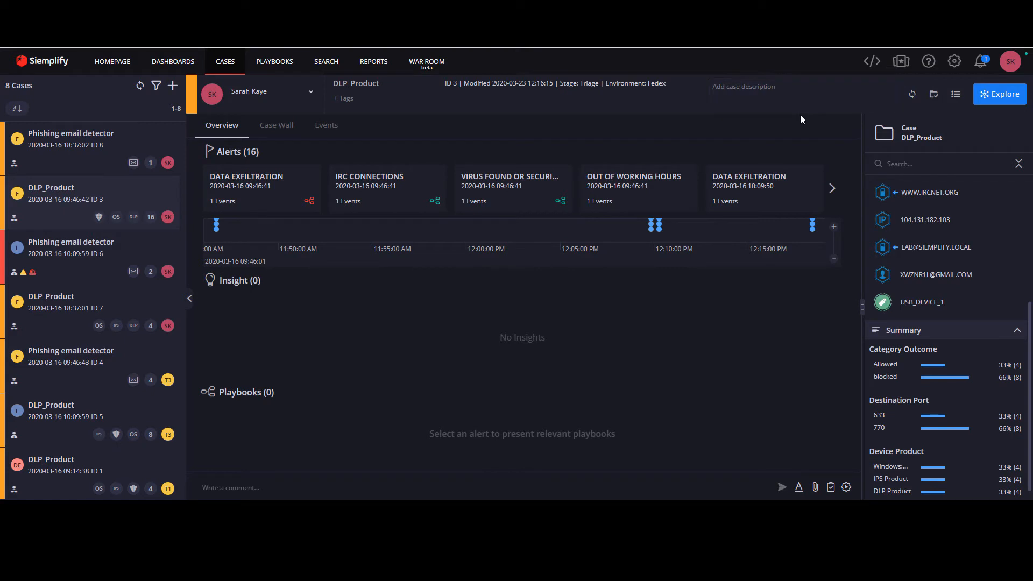
{"action": "mouse_move", "coordinate": [952, 63]}
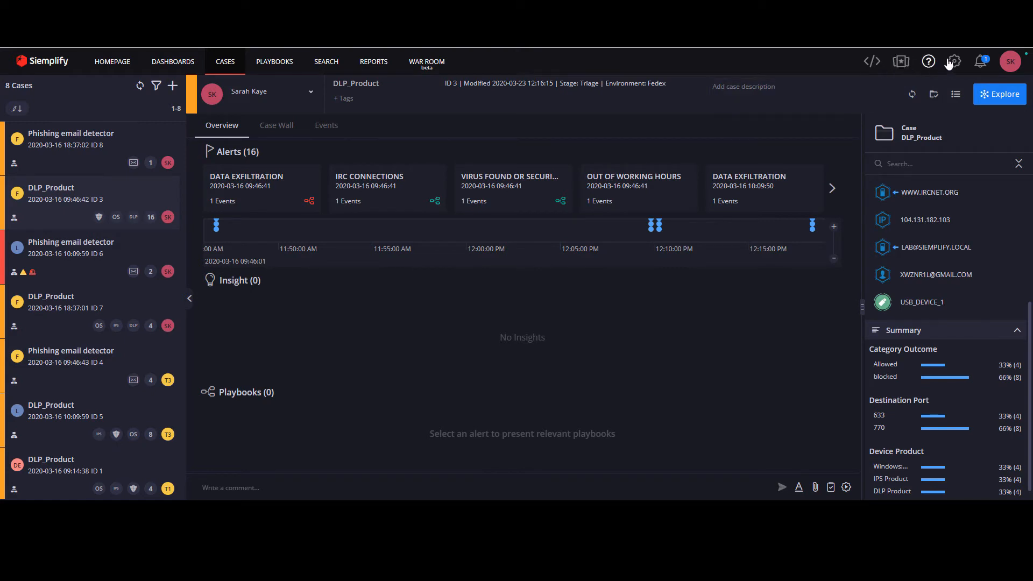
Reopen the Notifications panel showing case assignments and system alerts.
{"action": "left_click", "coordinate": [953, 60]}
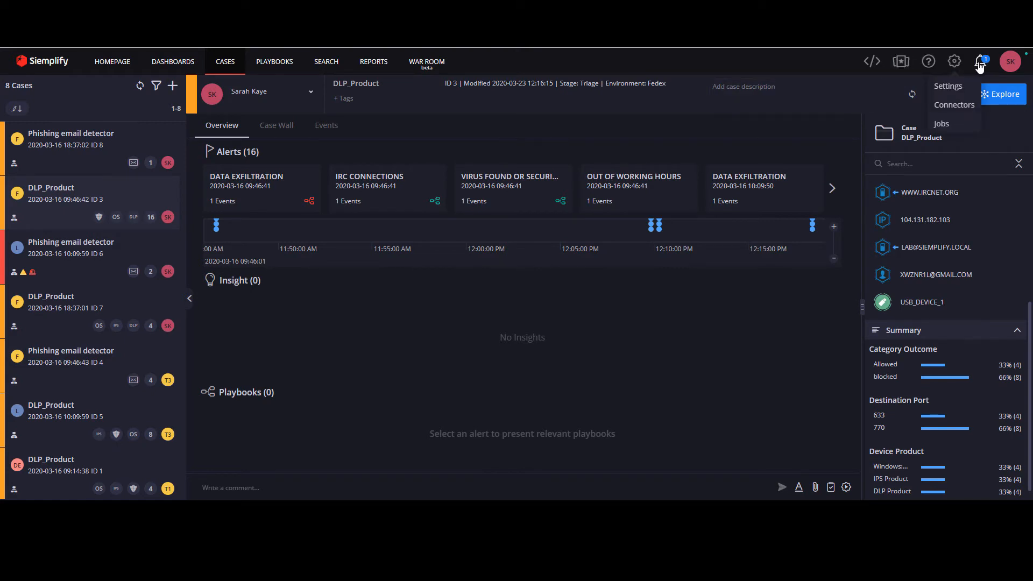
{"action": "left_click", "coordinate": [980, 61]}
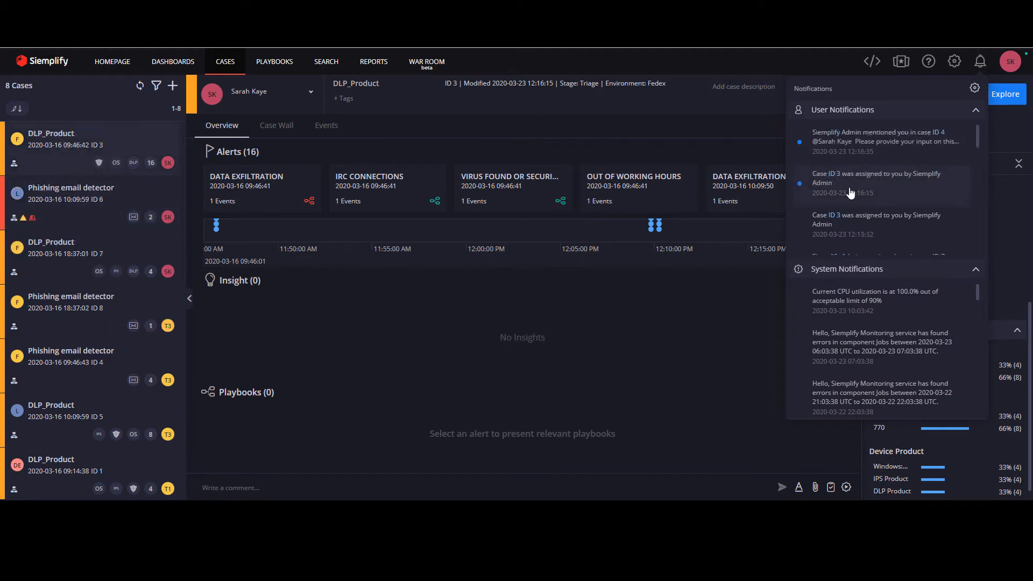
{"action": "mouse_move", "coordinate": [964, 94]}
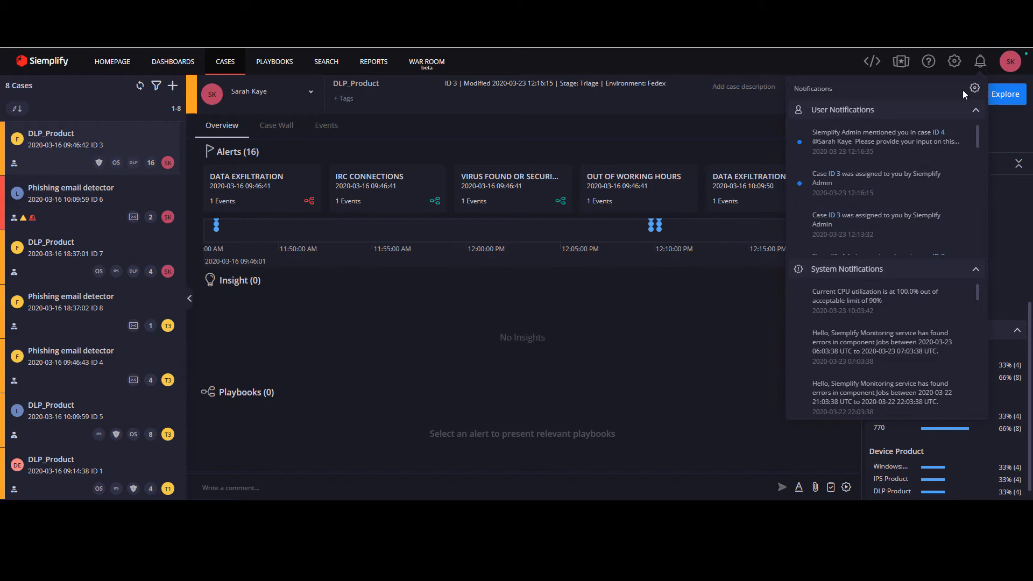
{"action": "mouse_move", "coordinate": [974, 89]}
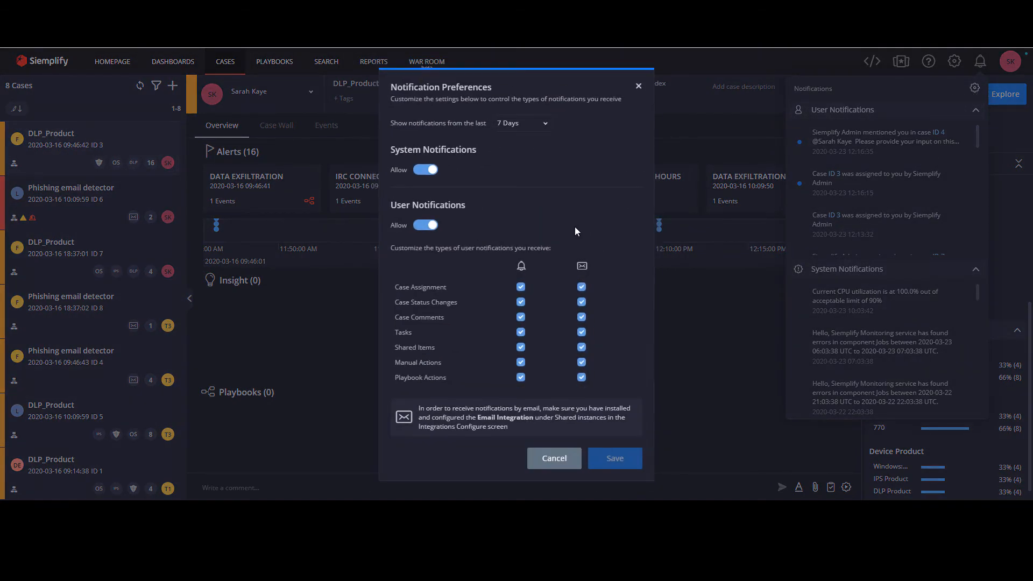
{"action": "mouse_move", "coordinate": [569, 242]}
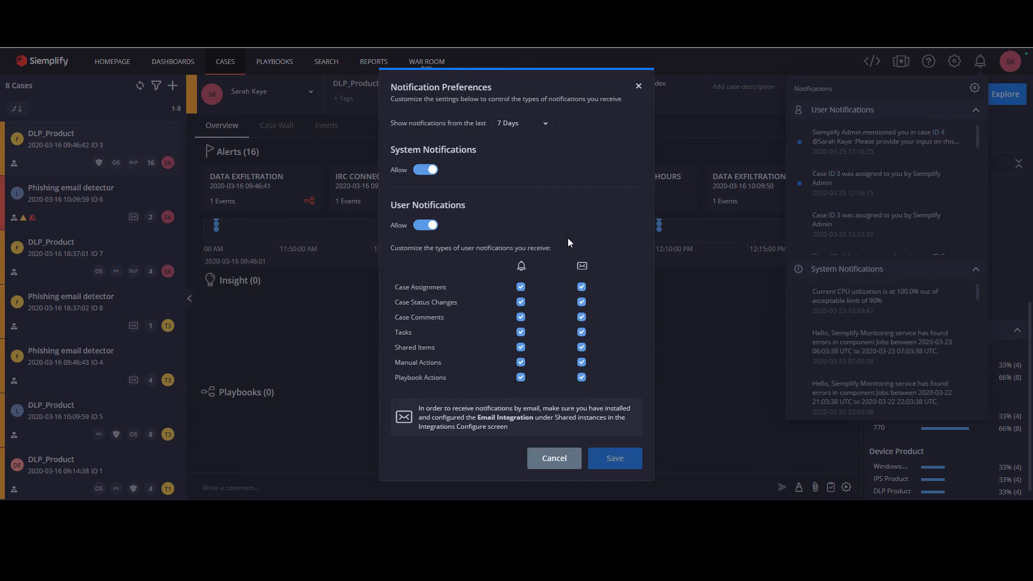
{"action": "mouse_move", "coordinate": [541, 264]}
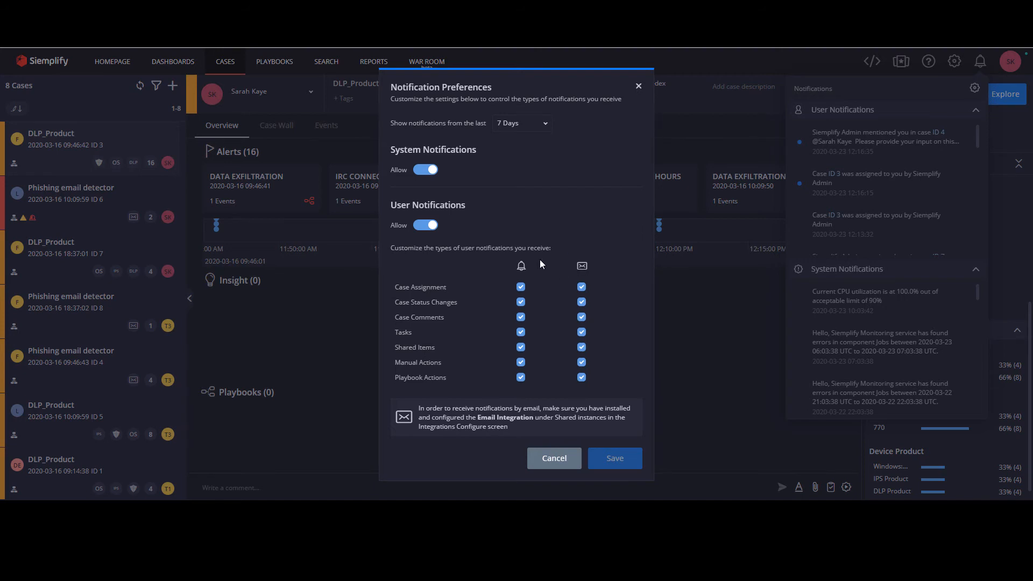
{"action": "mouse_move", "coordinate": [522, 268]}
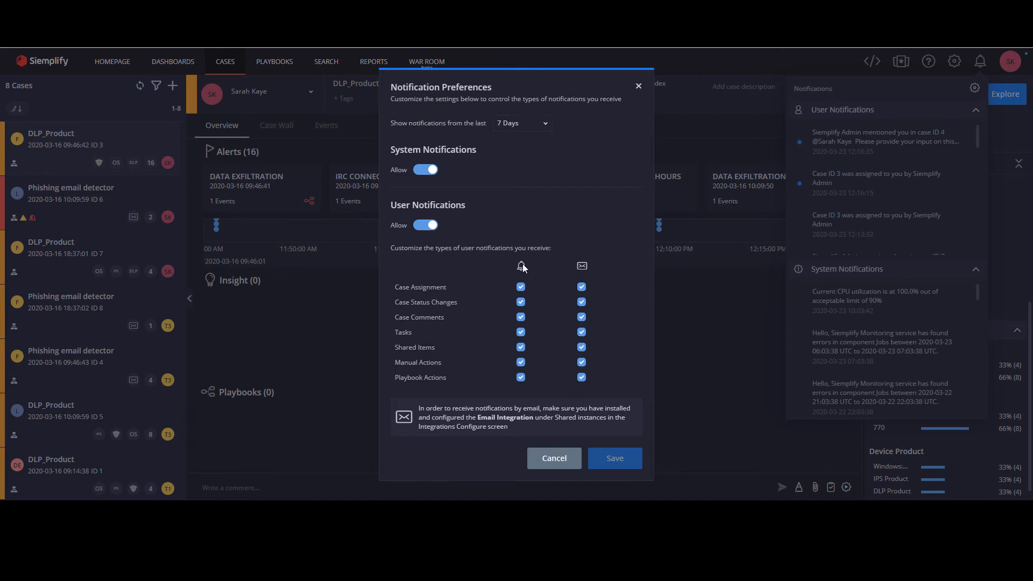